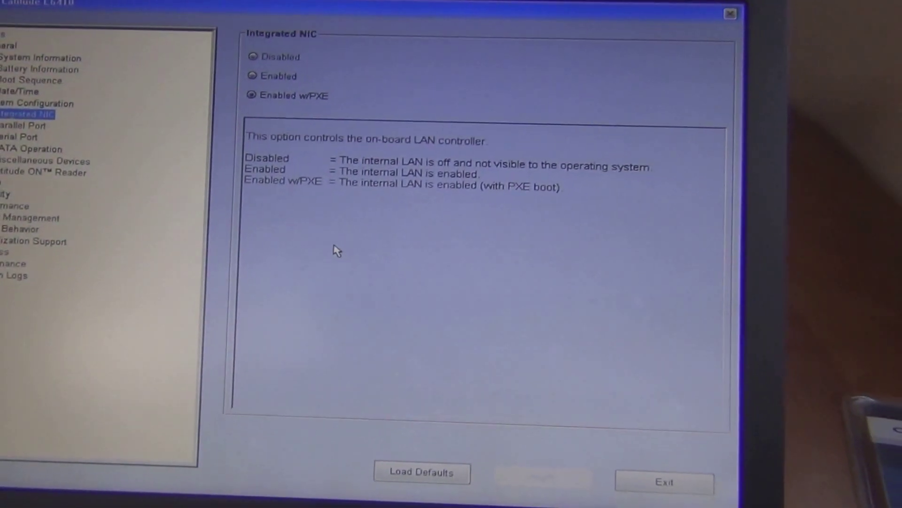
- Show the SATA Operation page, currently set to ATA mode
click(18, 126)
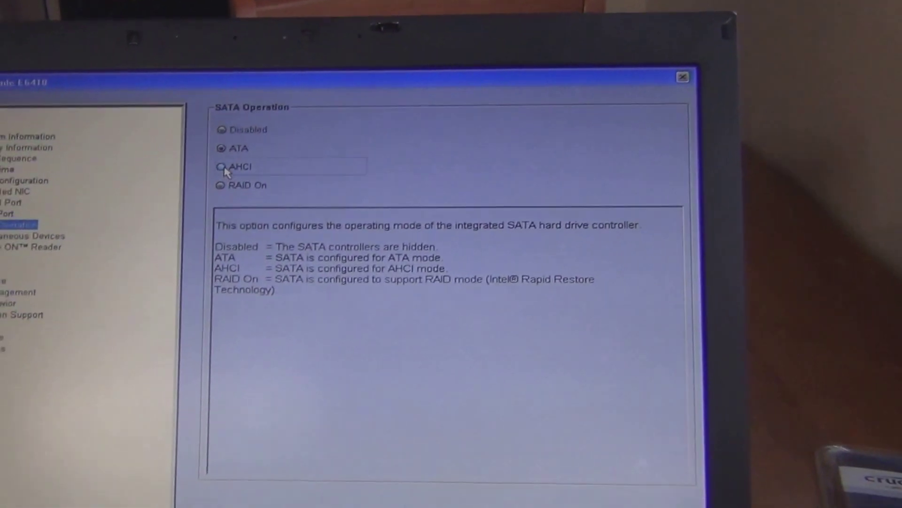
- Select AHCI as the SATA operating mode and accept the change warning
click(219, 166)
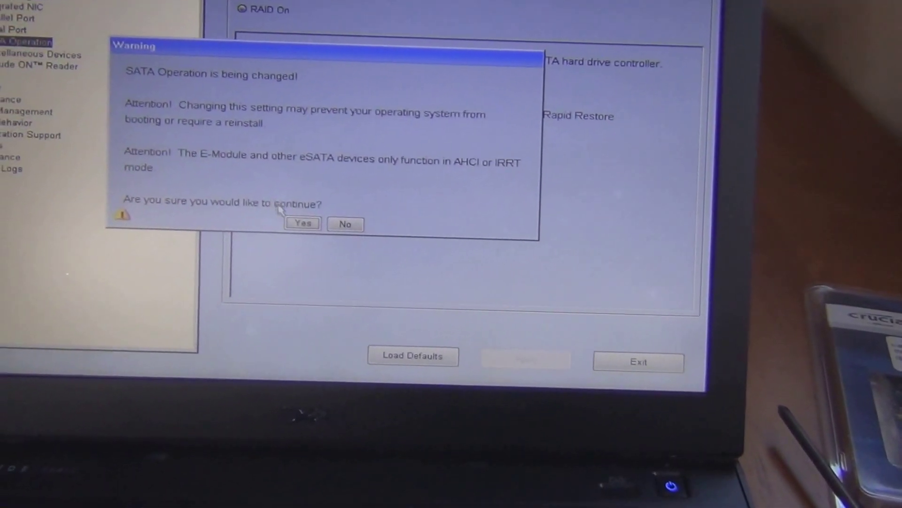
click(302, 224)
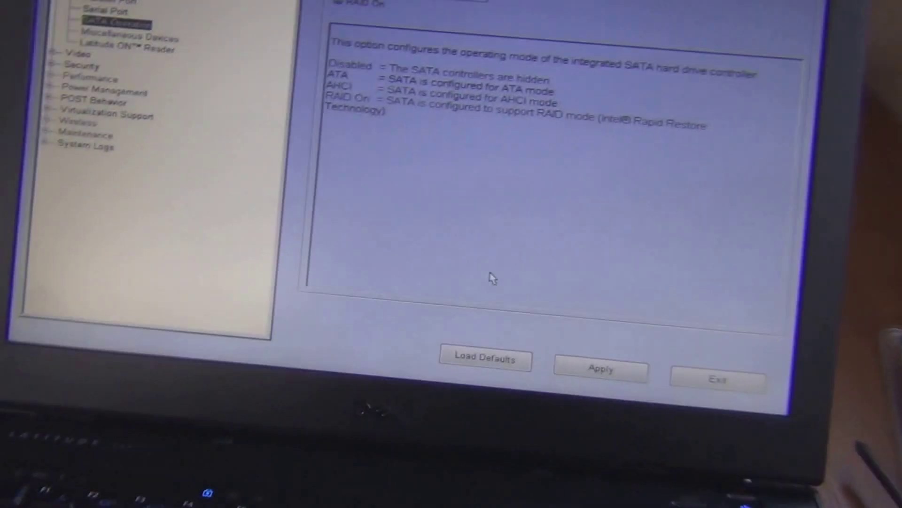